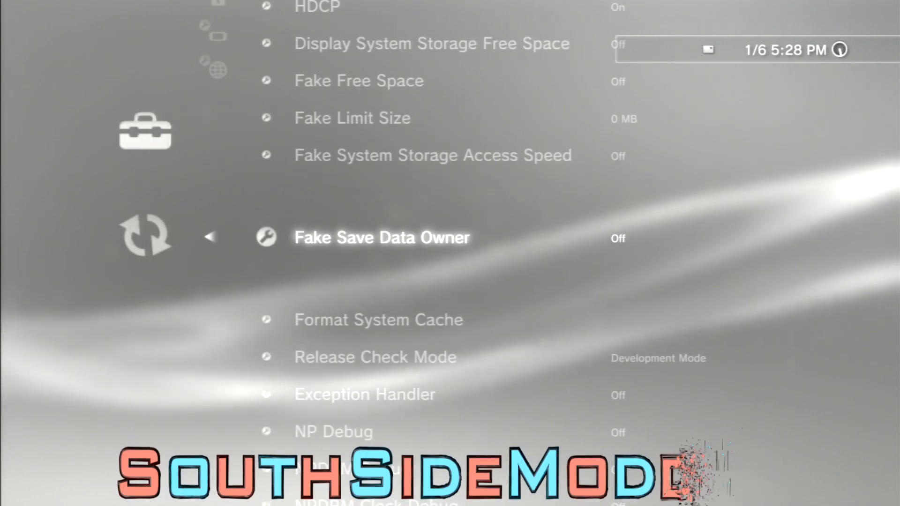
Back out of Debug Settings and return to the Game column.
scroll(down, 3)
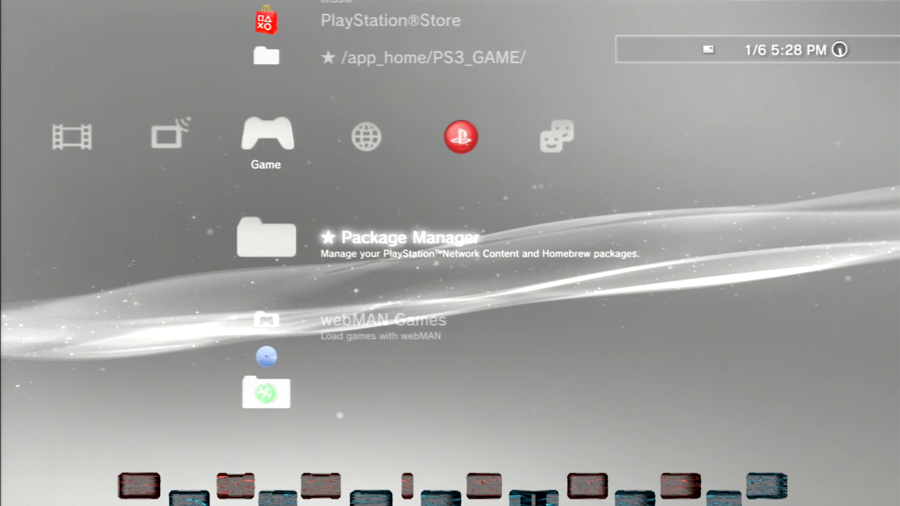
Choose Copy on the Grand Theft Auto V Profile save in Saved Data Utility.
scroll(down, 3)
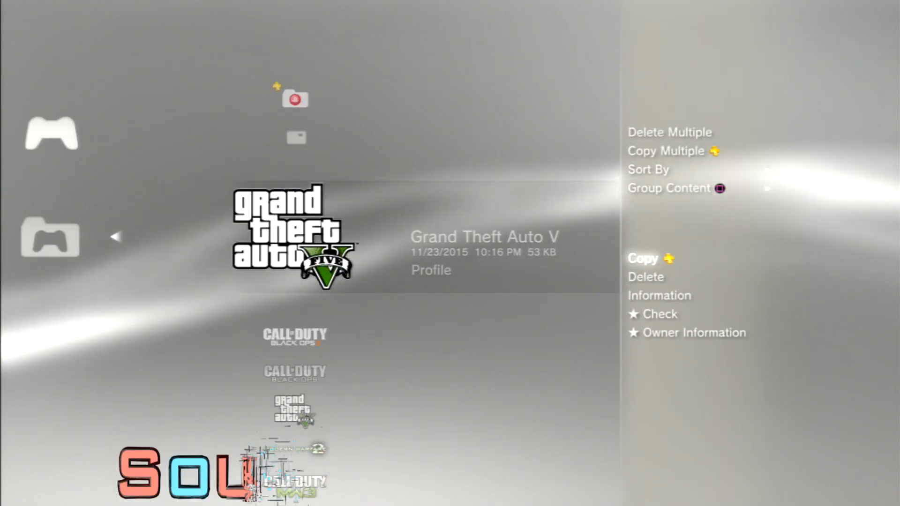
click(641, 258)
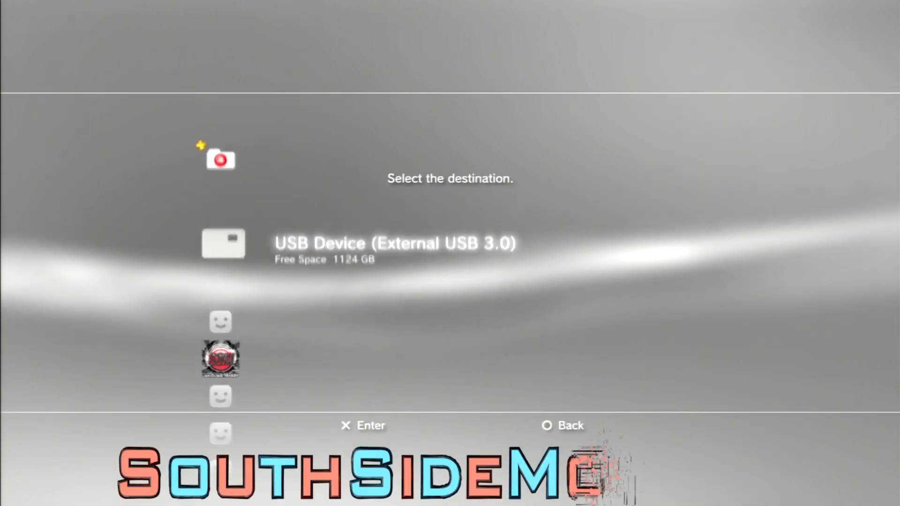
Confirm the copy destination and launch Grand Theft Auto V.
click(223, 244)
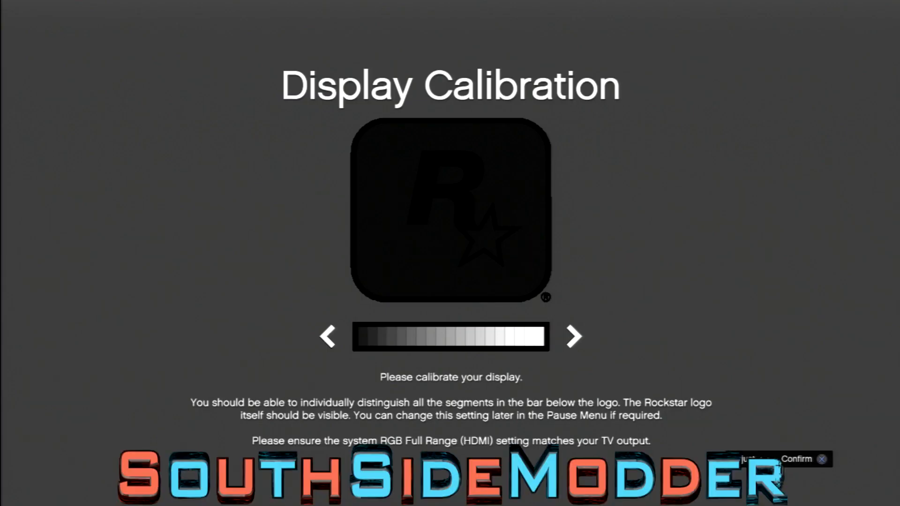
Accept the display calibration and dismiss the 'save cannot be loaded' alert.
click(798, 459)
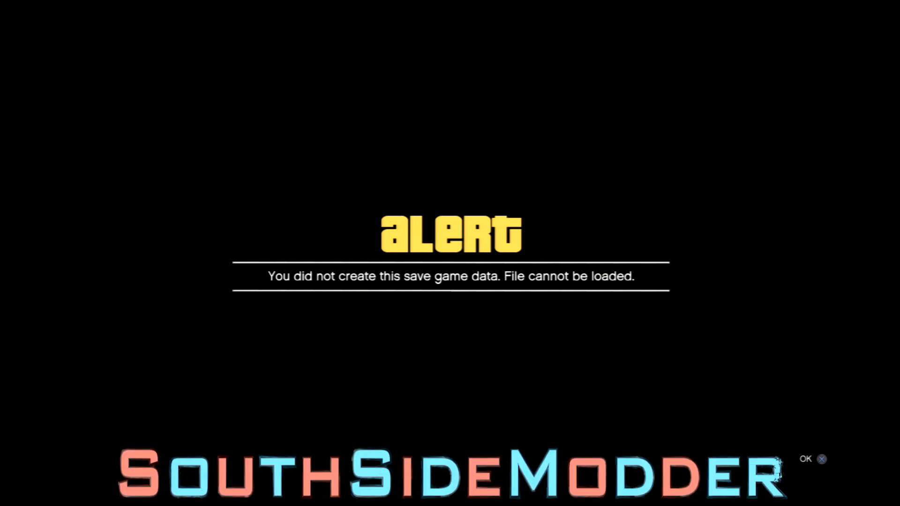
click(806, 460)
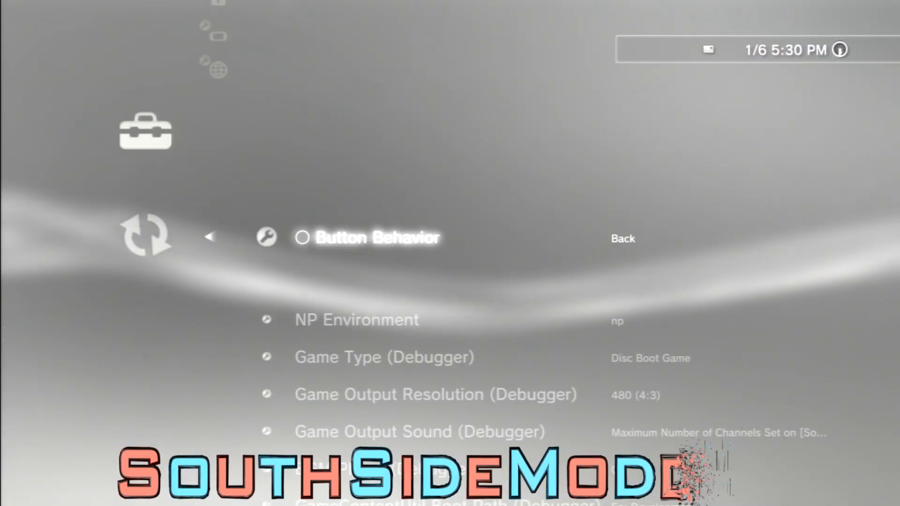
Set Fake Save Data Owner to On in Debug Settings.
scroll(down, 3)
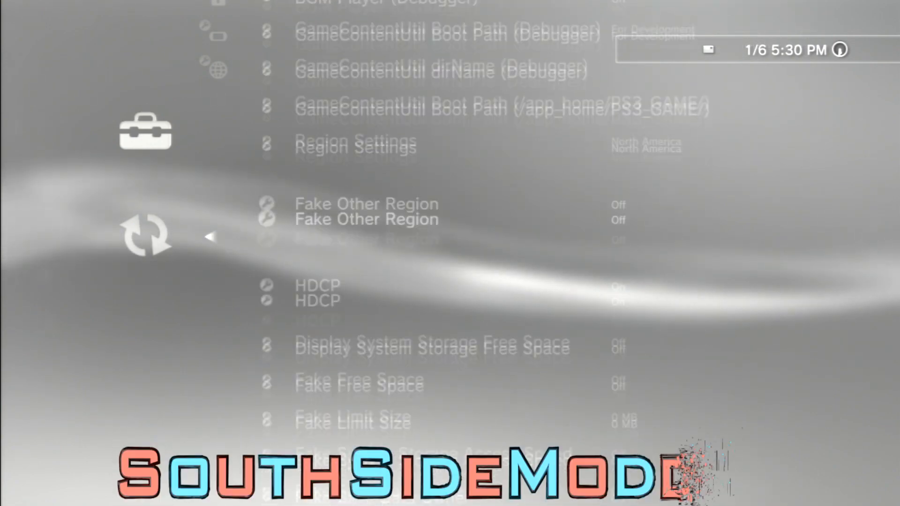
scroll(down, 3)
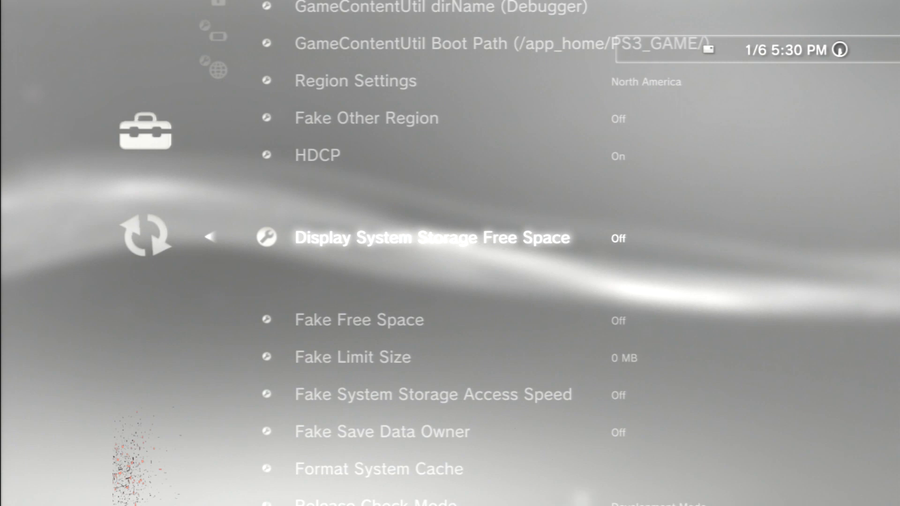
scroll(down, 3)
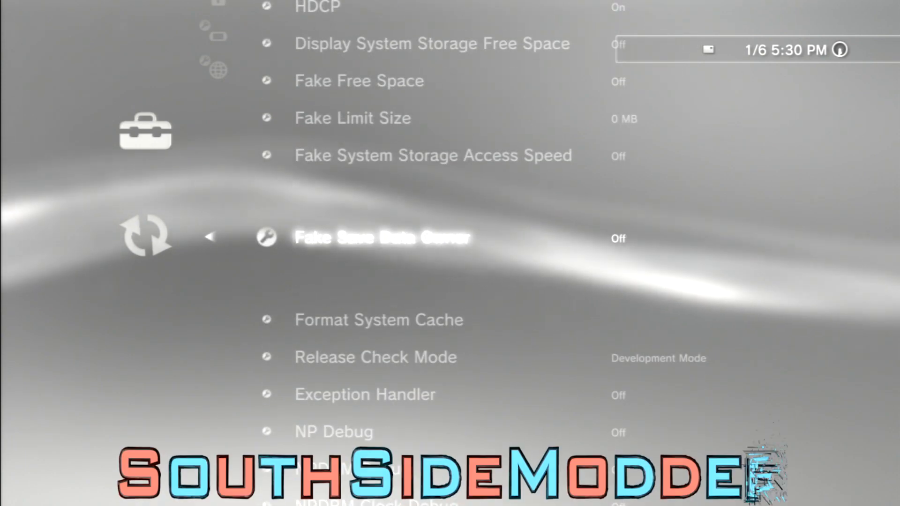
click(382, 237)
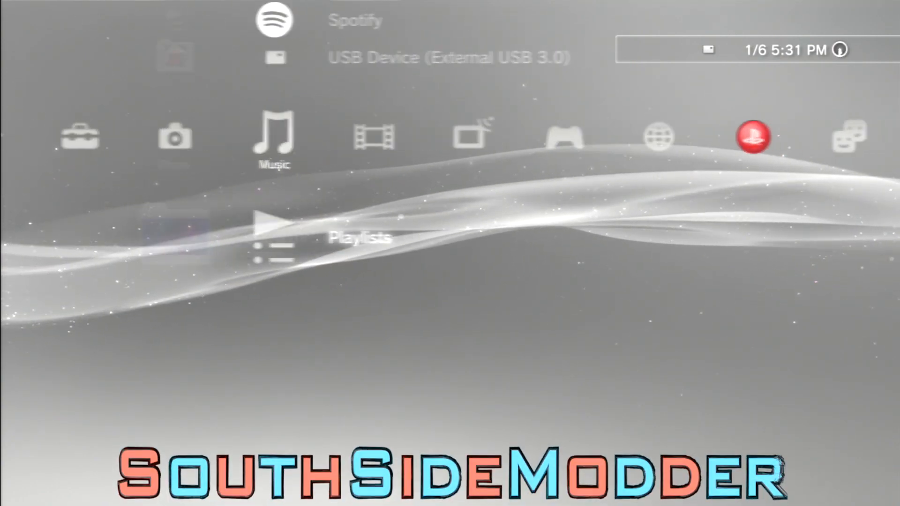
Launch Grand Theft Auto V again with Fake Save Data Owner active.
click(753, 137)
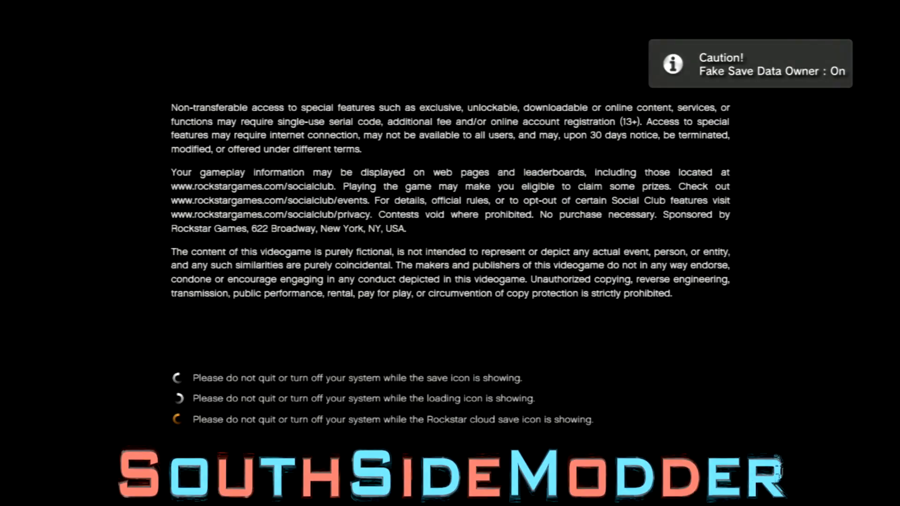